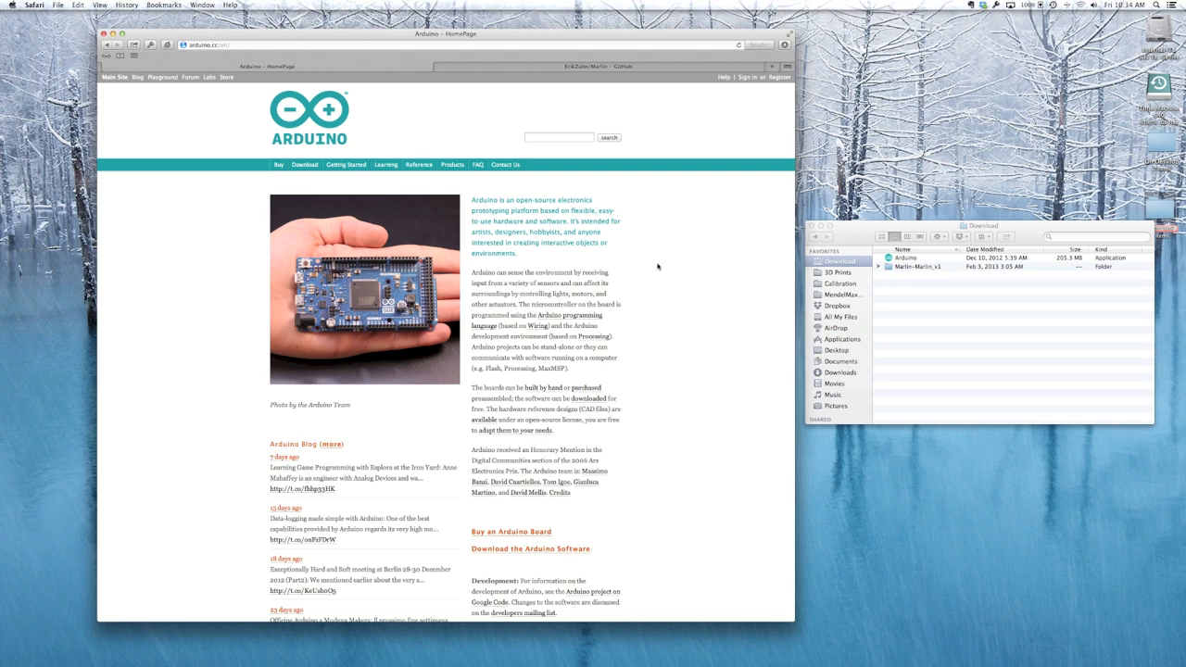
mouse_move(656, 267)
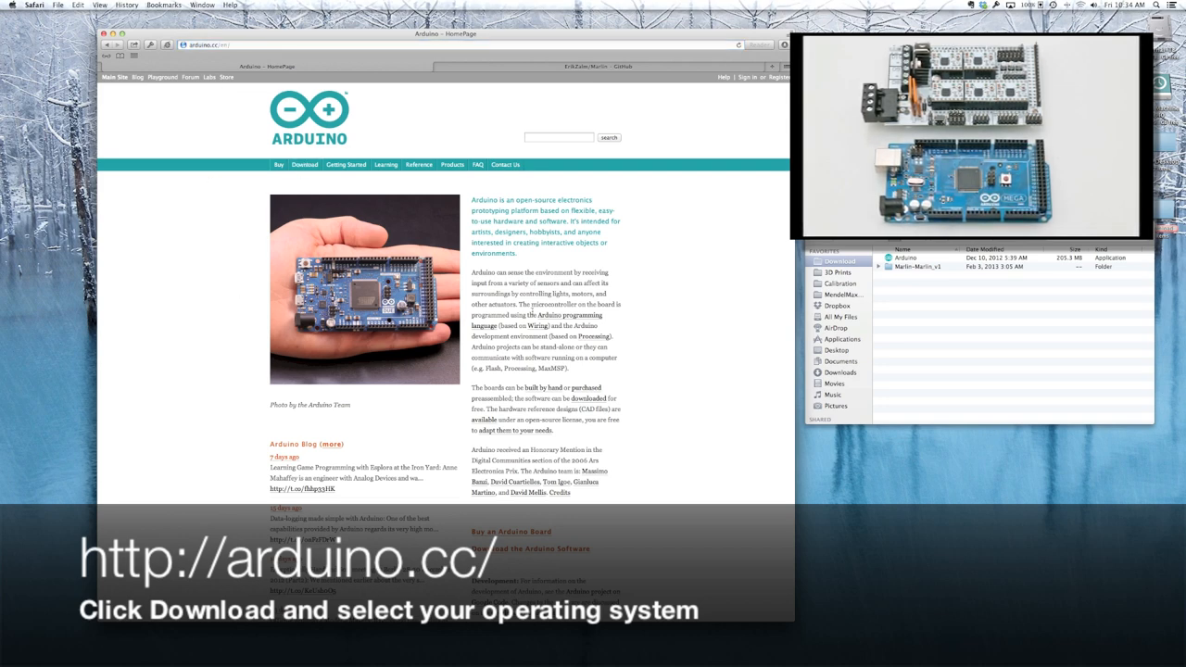
Step: Reach the arduino.cc Download page and check the Mac's OS X version
left_click(304, 163)
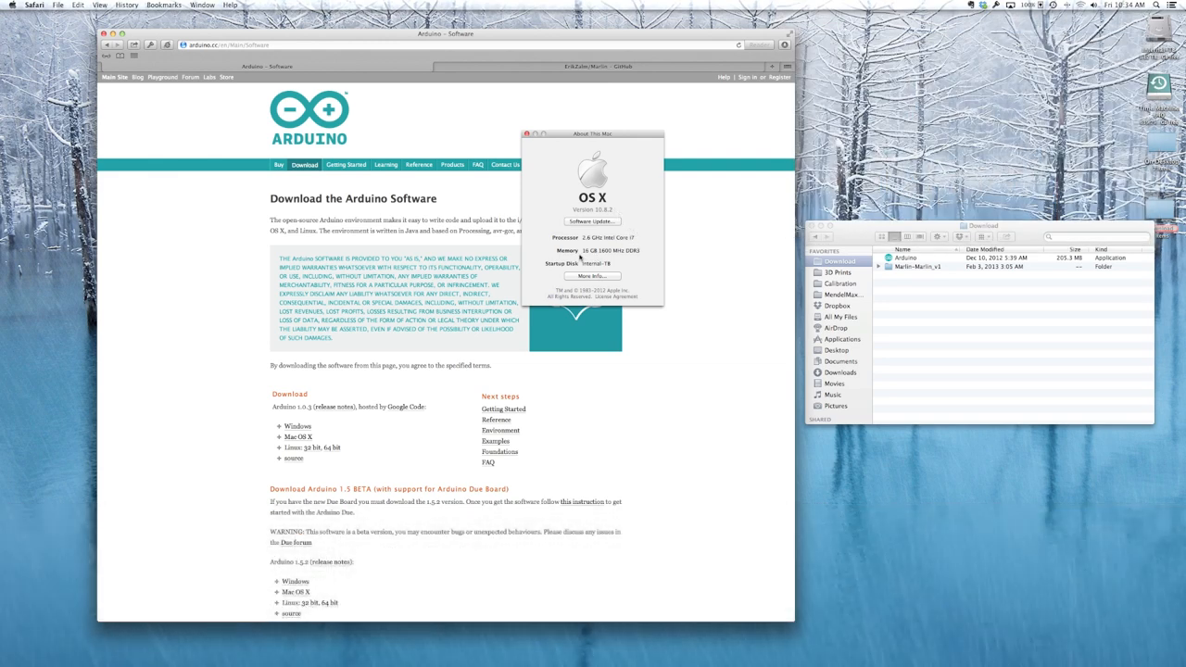
left_click(528, 134)
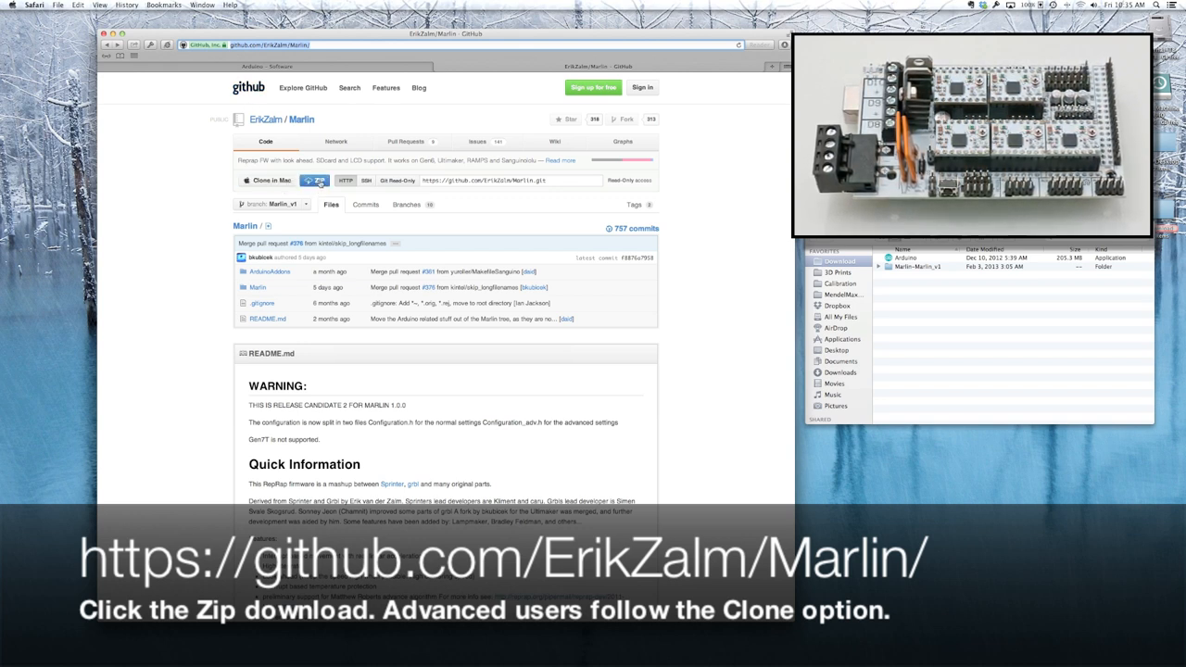
Step: Download the ErikZalm/Marlin repository from GitHub as a ZIP archive
right_click(915, 267)
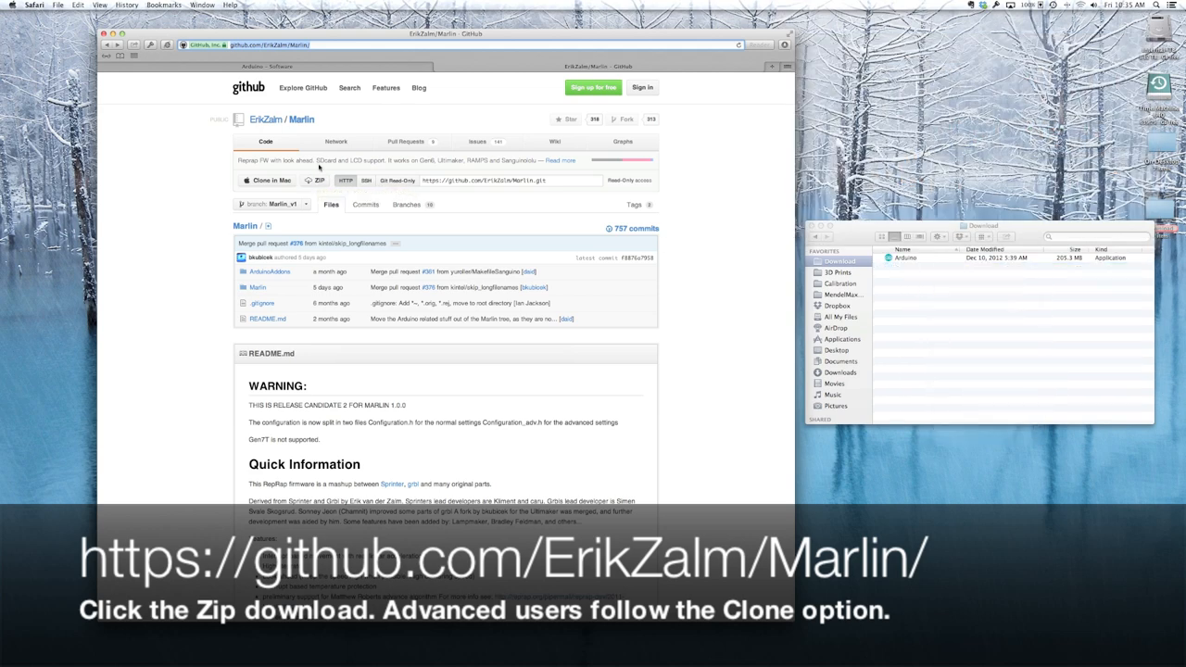
left_click(319, 180)
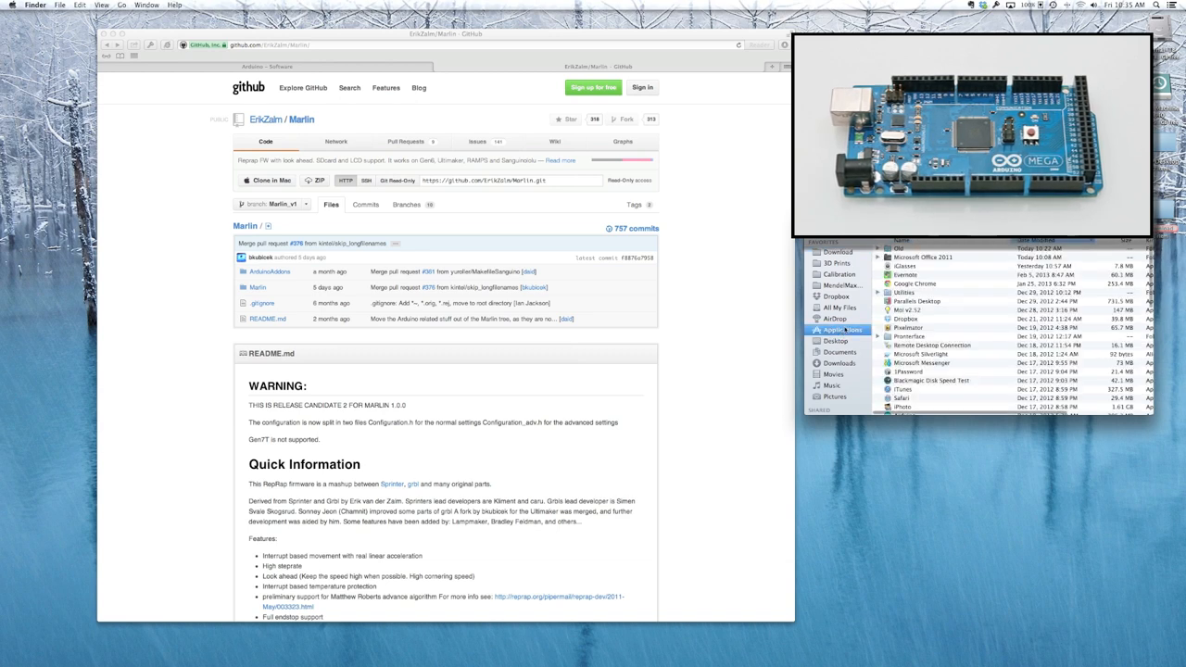
Step: Move Arduino.app from Downloads into the Applications folder
left_click(926, 319)
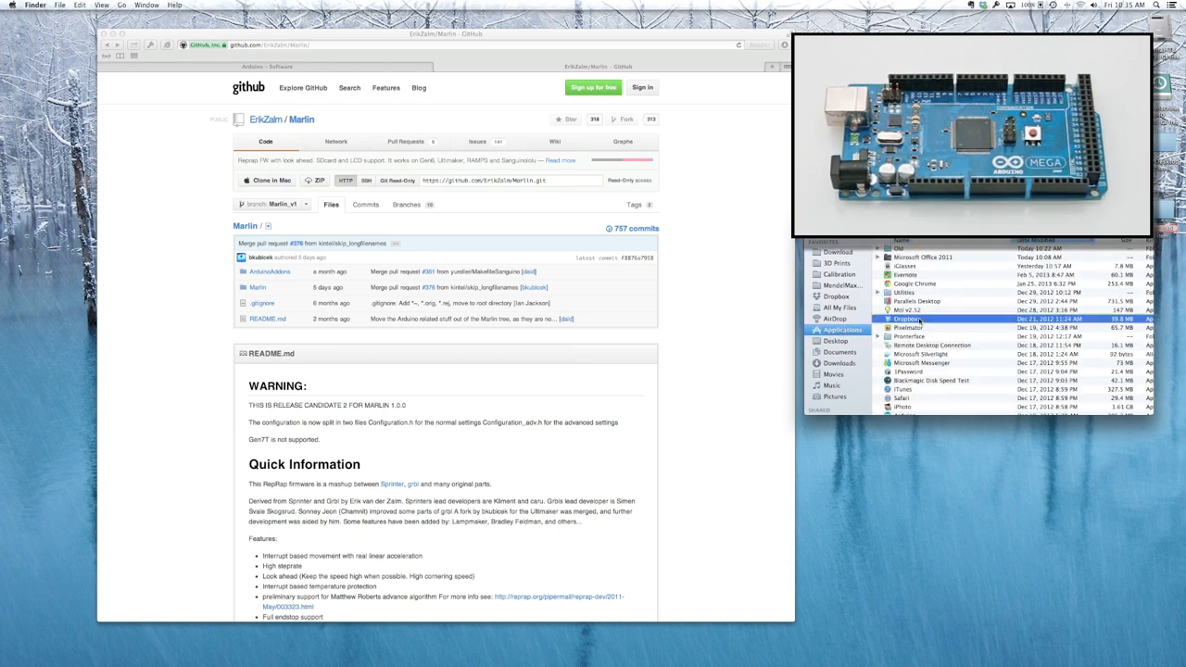
scroll("down", 3)
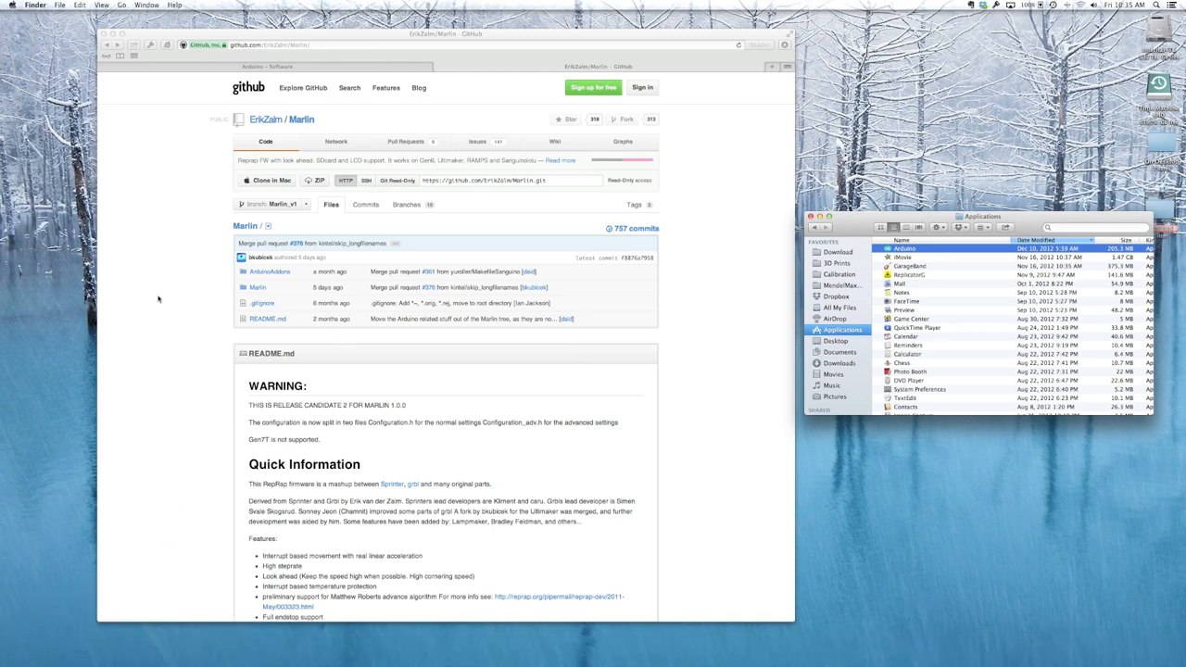
mouse_move(174, 230)
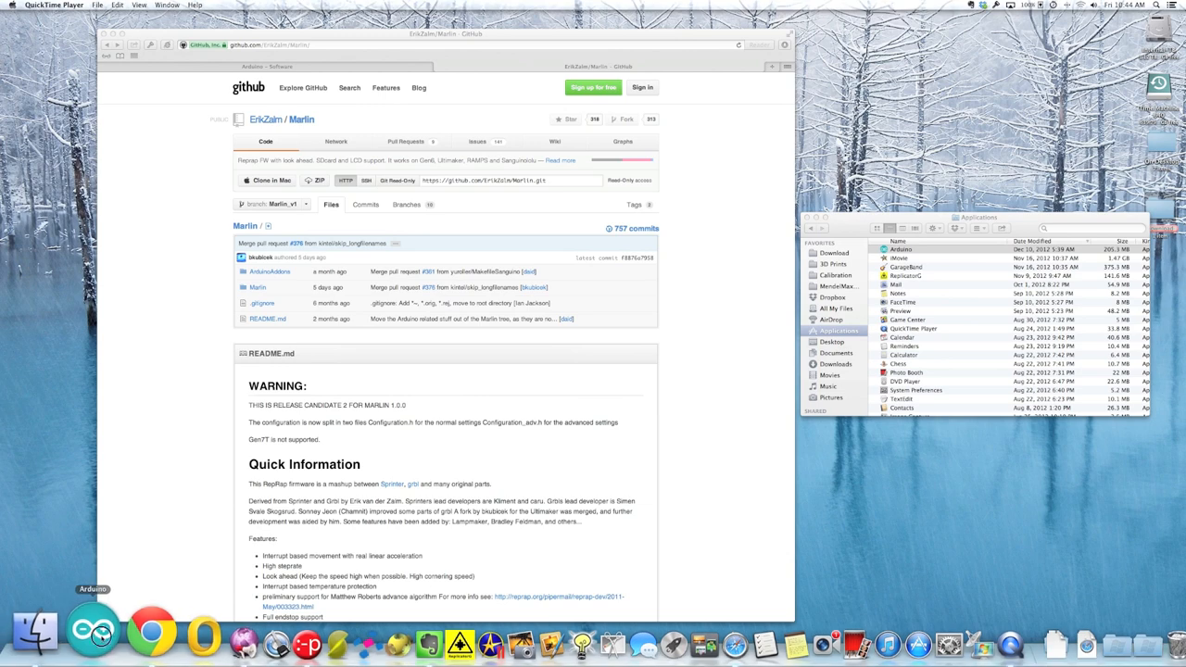
Step: Start Arduino from the Dock to get a new empty sketch window
left_click(93, 634)
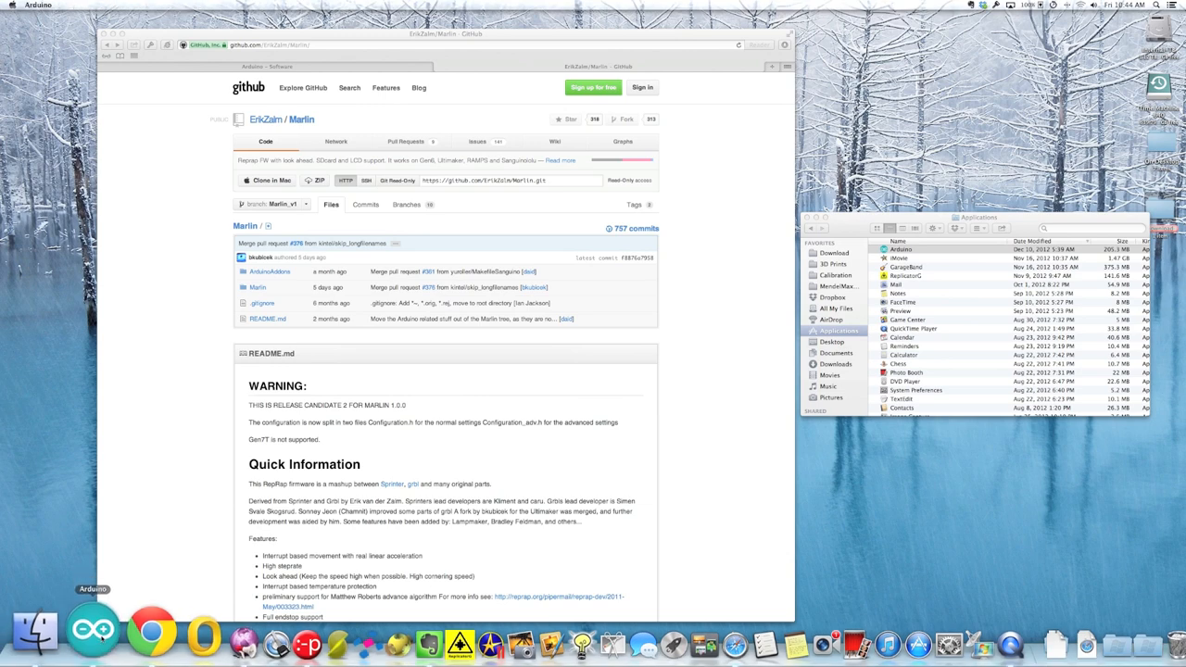
left_click(93, 634)
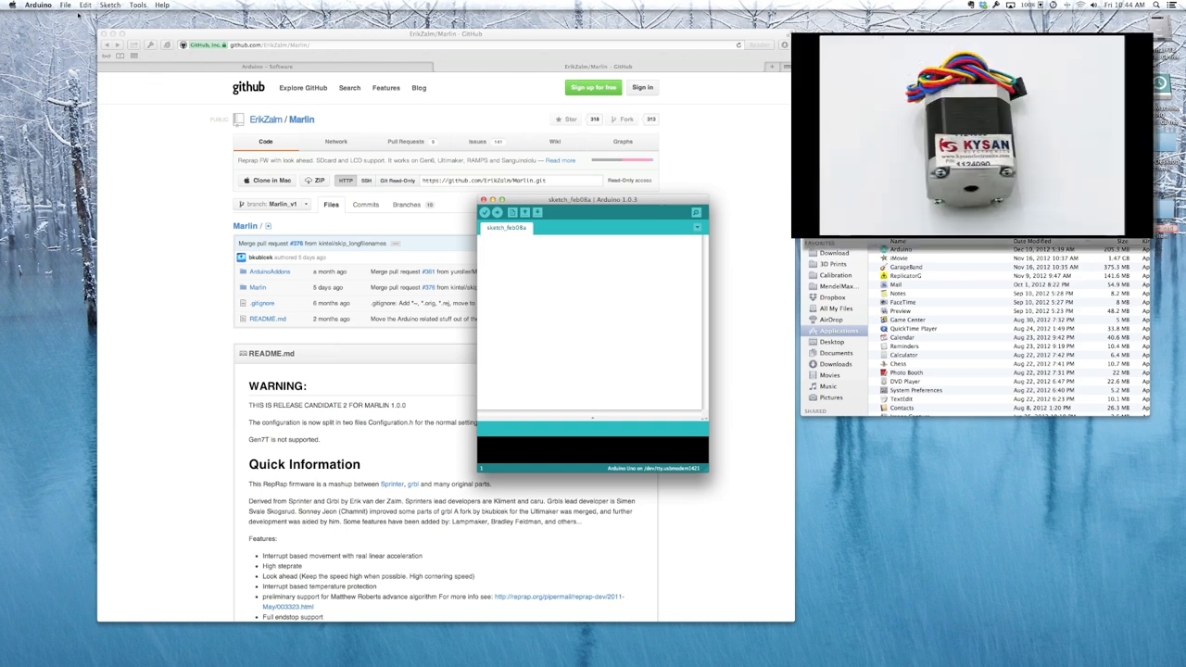
Step: Load Marlin.pde from the downloaded Marlin folder via File > Open
left_click(67, 5)
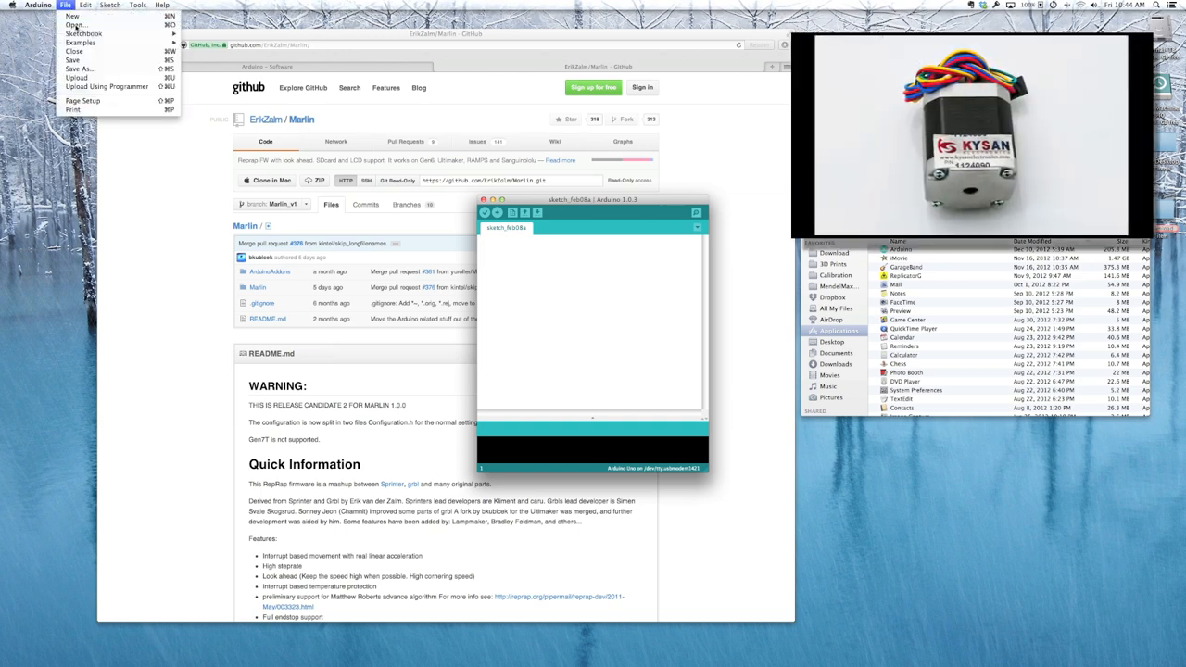
left_click(74, 26)
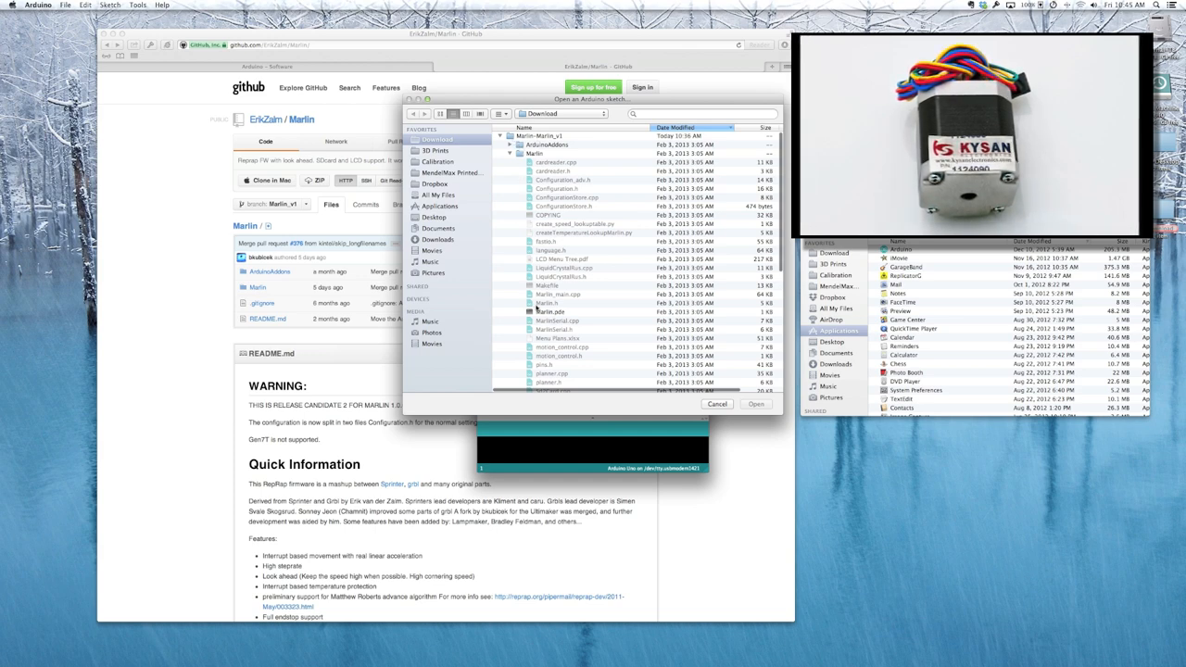
left_click(552, 311)
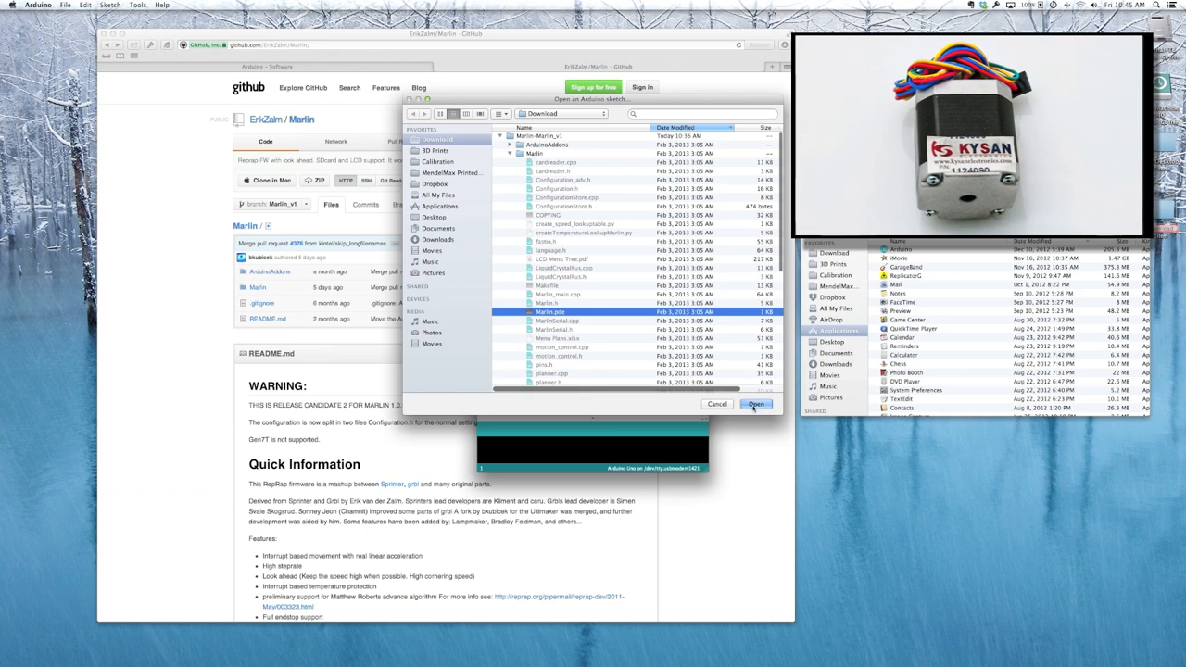
left_click(756, 404)
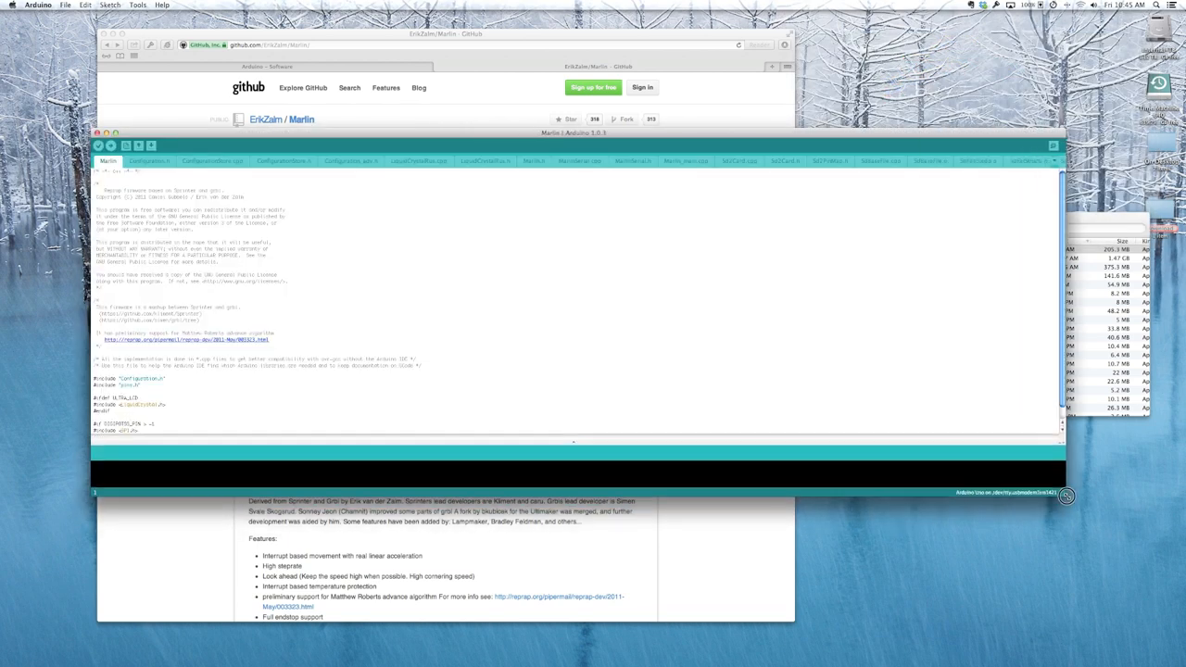
Step: Switch the Marlin sketch view to its Configuration.h settings file
left_click(975, 159)
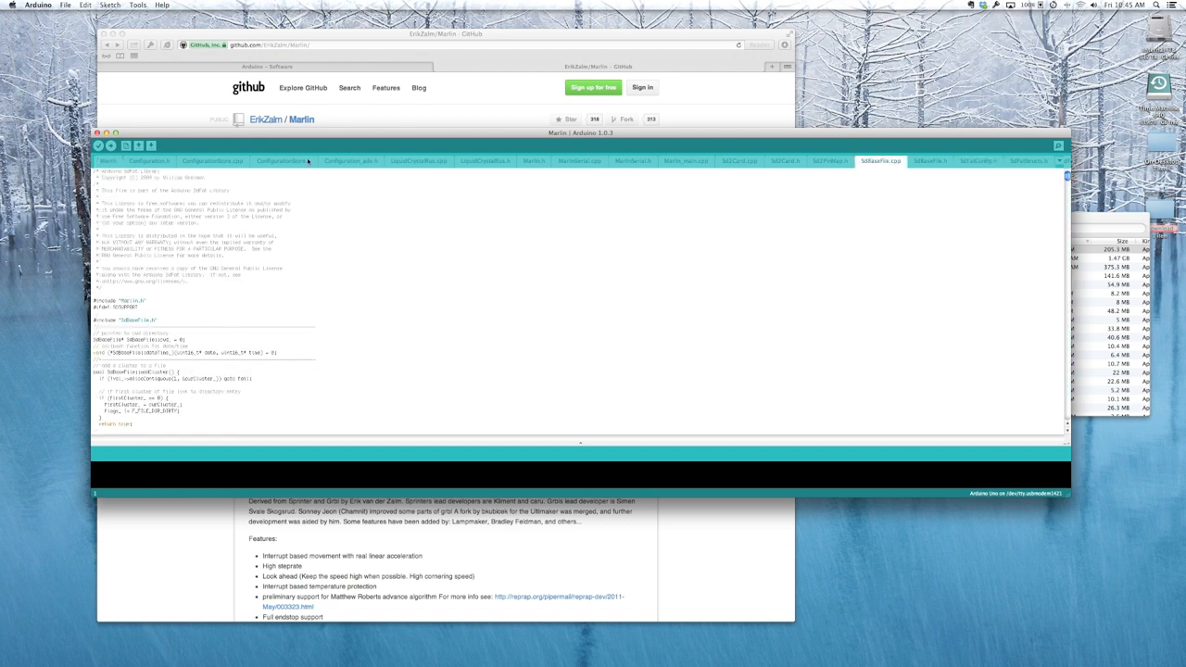
left_click(148, 159)
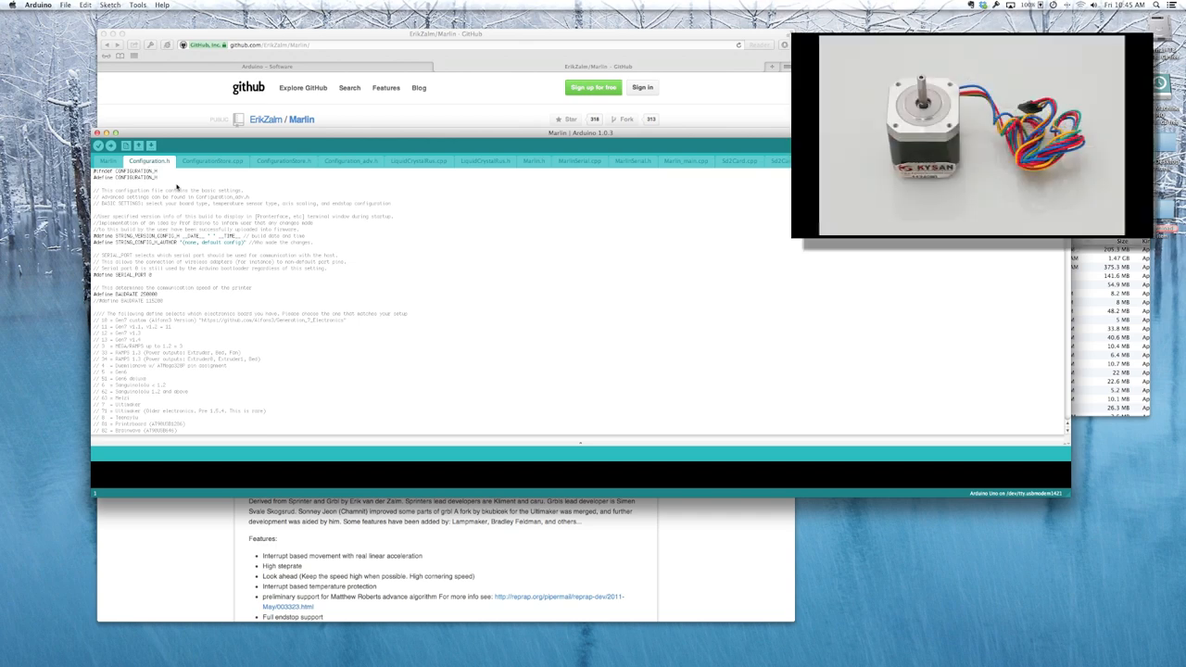